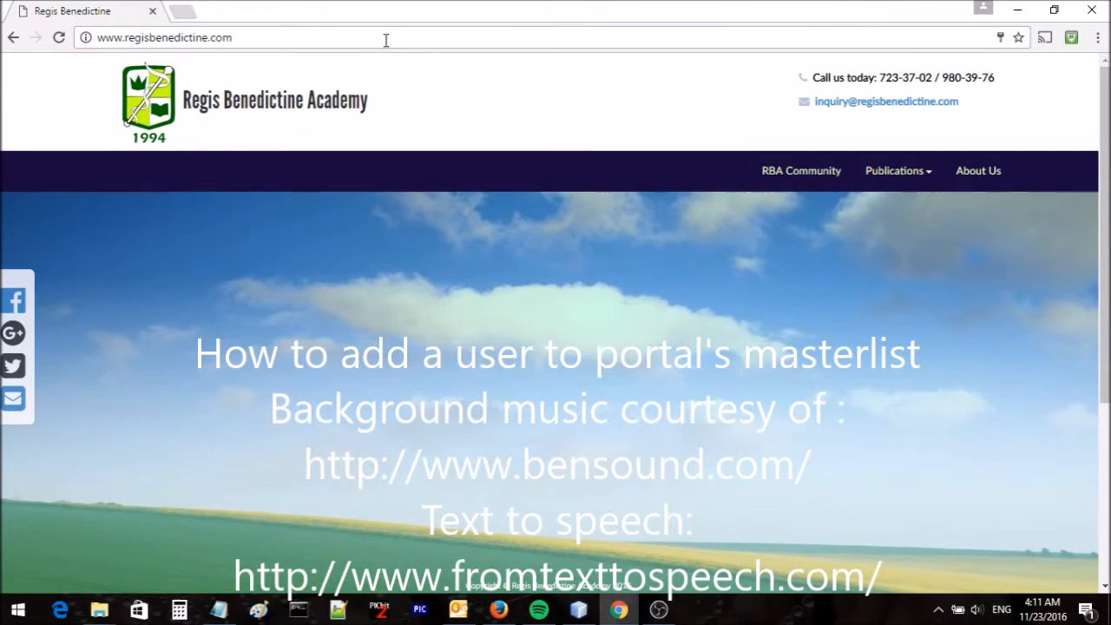
pyautogui.moveTo(800, 170)
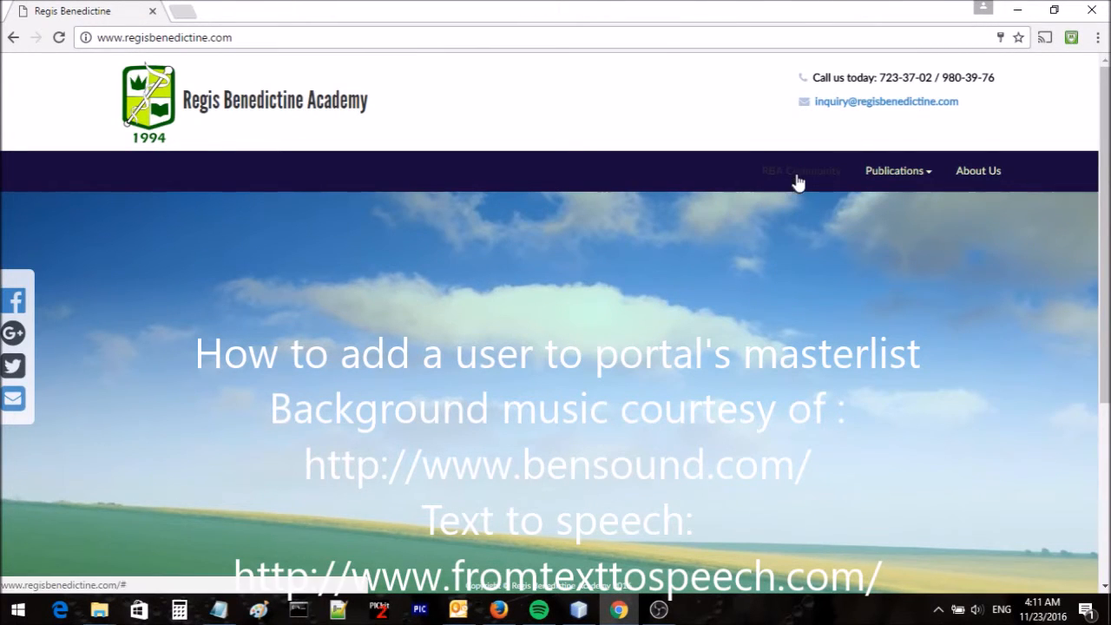
# Sign in to the RBA Online portal through RBA Community with username and password.
pyautogui.click(800, 170)
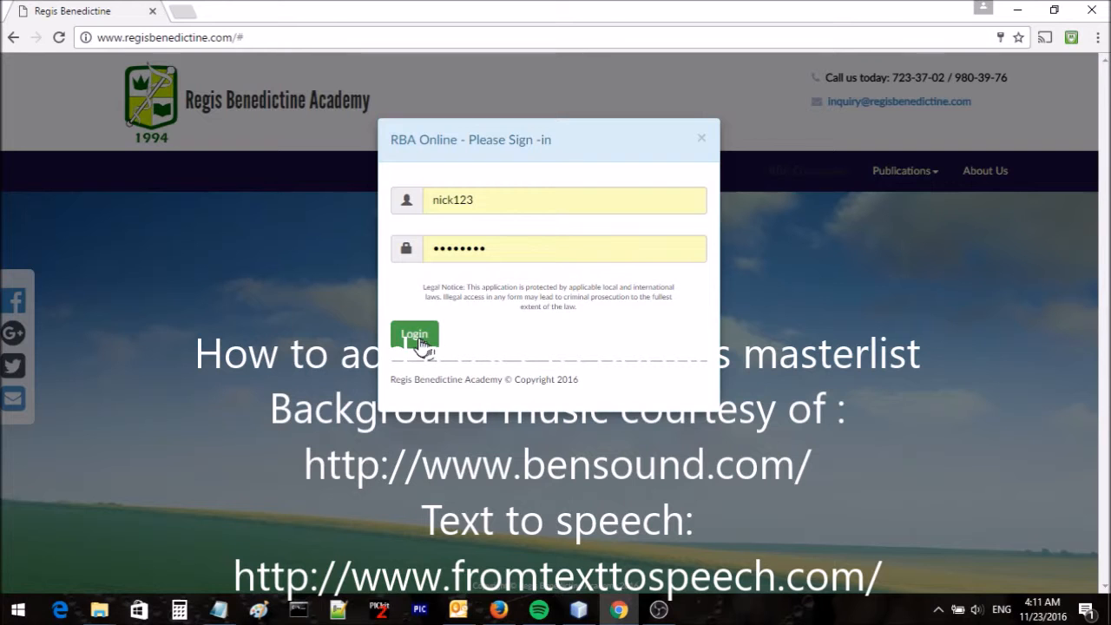
pyautogui.click(414, 337)
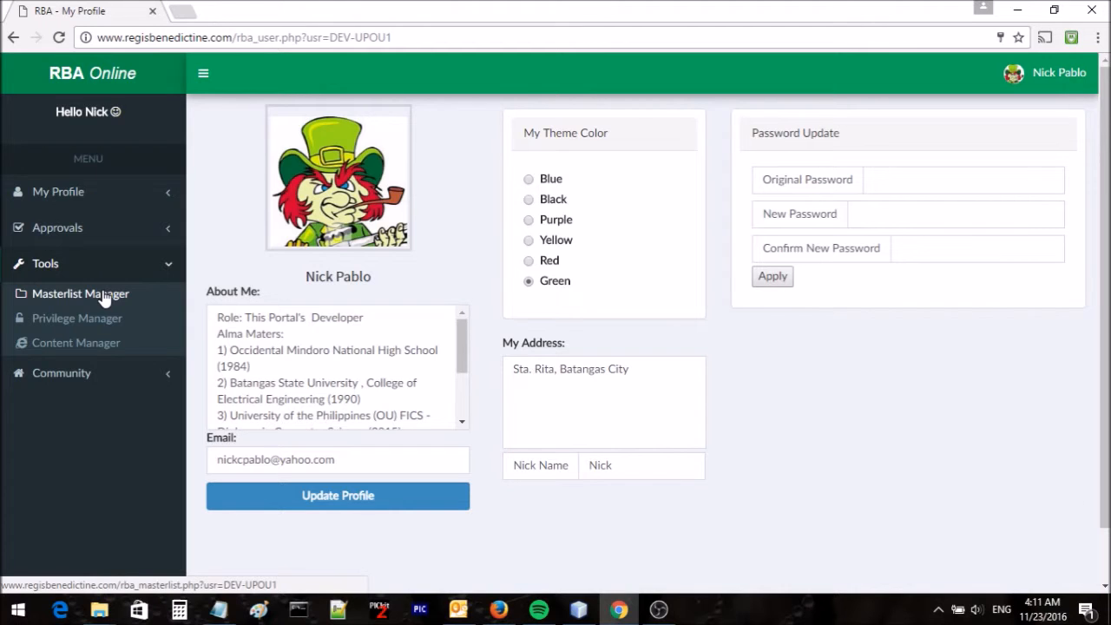
# Open the Masterlist Manager, view only Students, and start adding a new user.
pyautogui.click(80, 293)
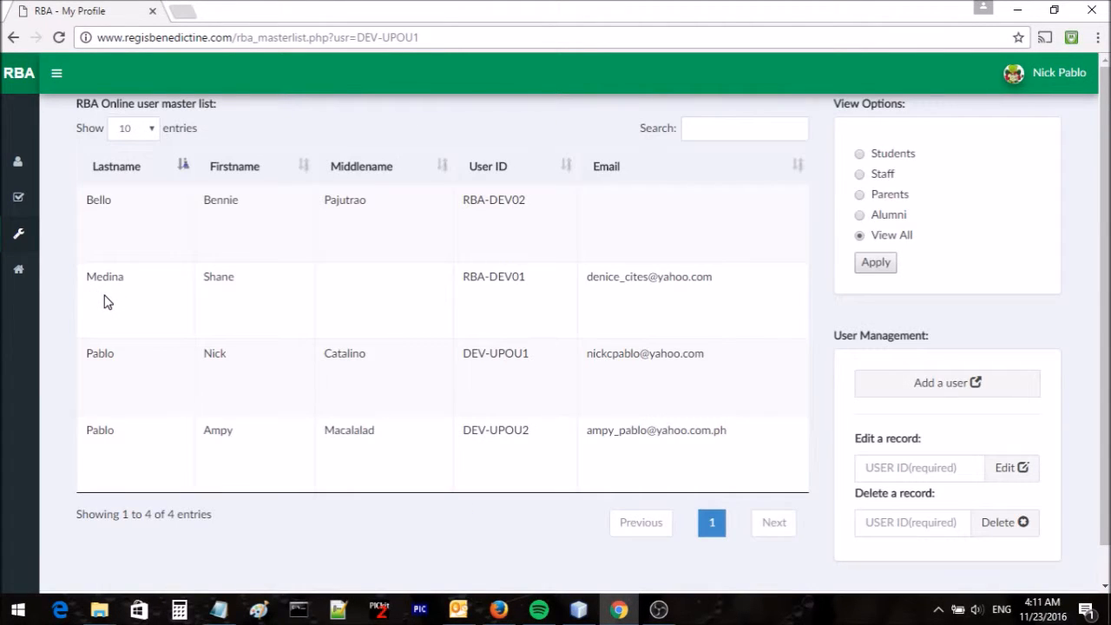
pyautogui.moveTo(219, 328)
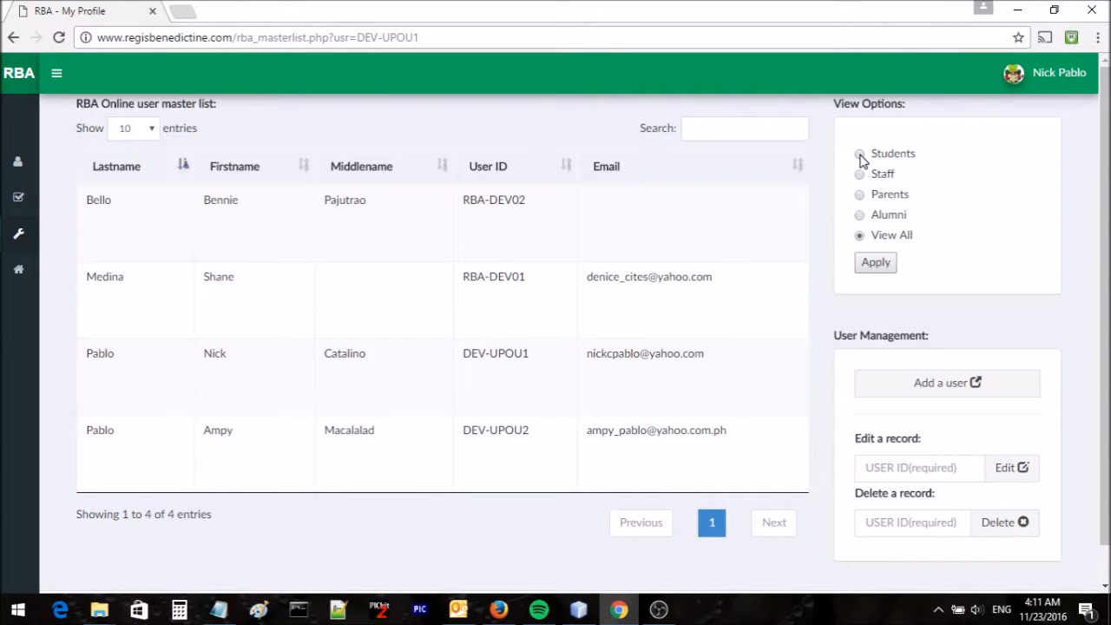
pyautogui.click(860, 154)
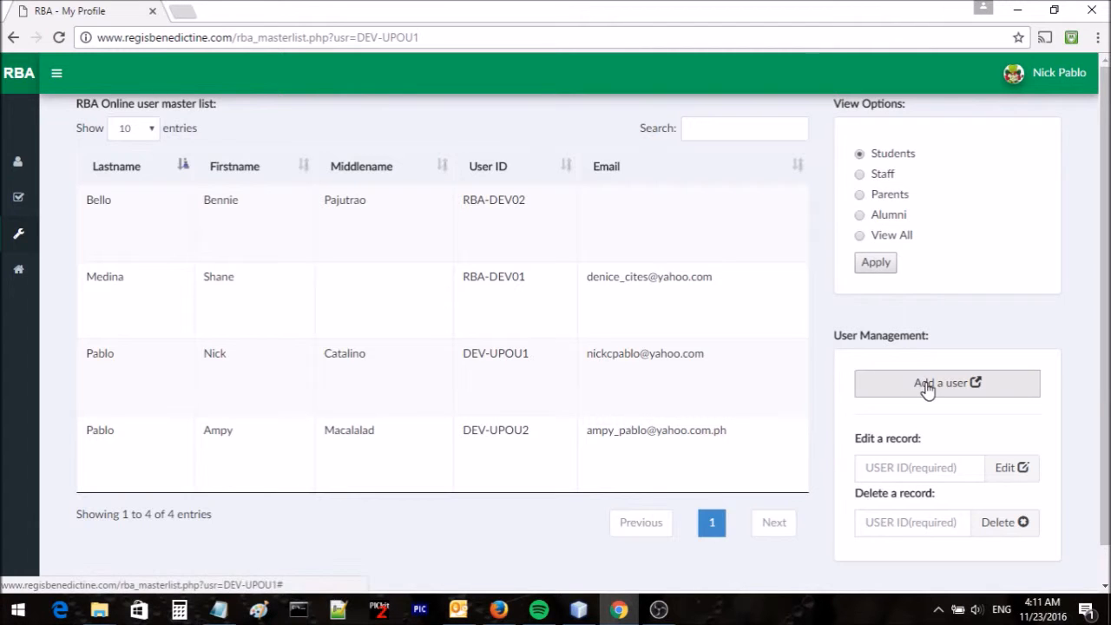
pyautogui.click(946, 383)
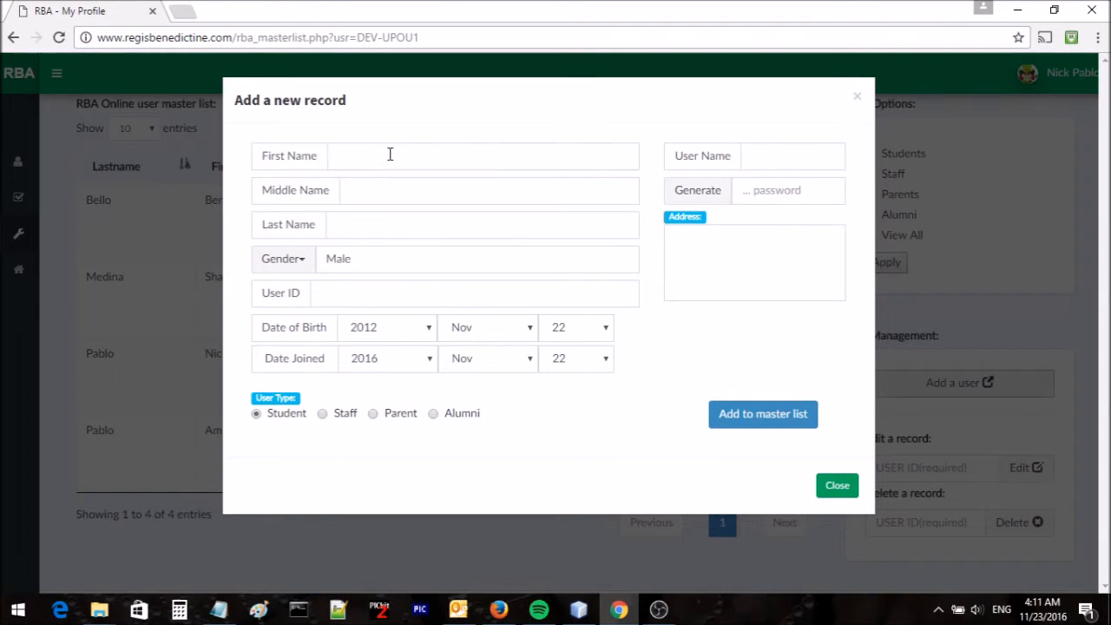
# Enter the name Rodrigo Duterte Aquino and user ID RBA-1111 in the new record.
pyautogui.click(481, 155)
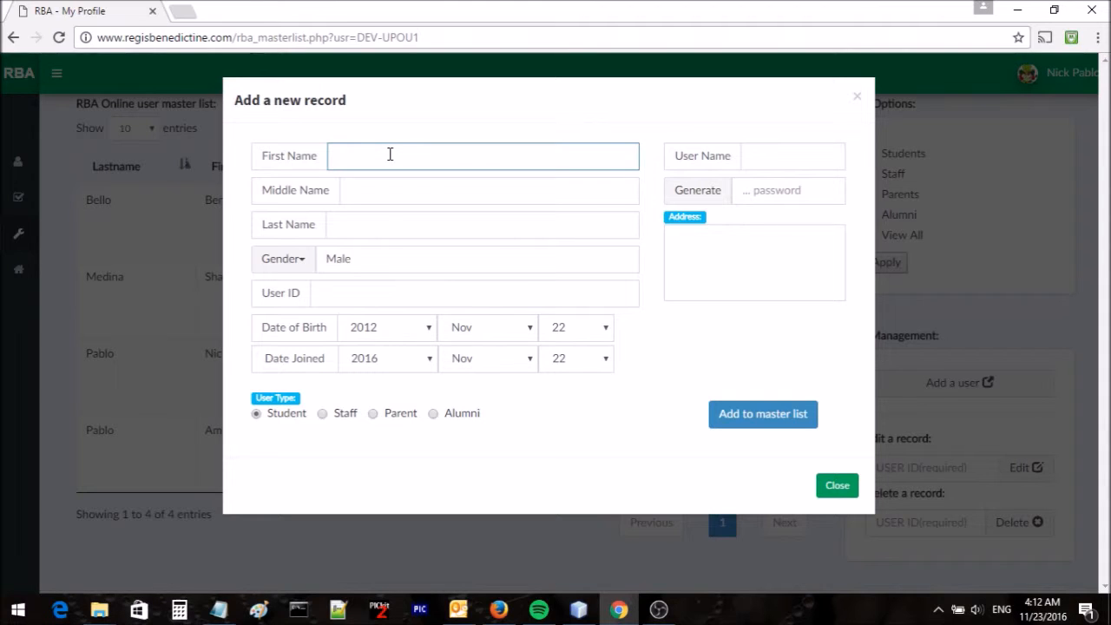
pyautogui.write('Rodrigo')
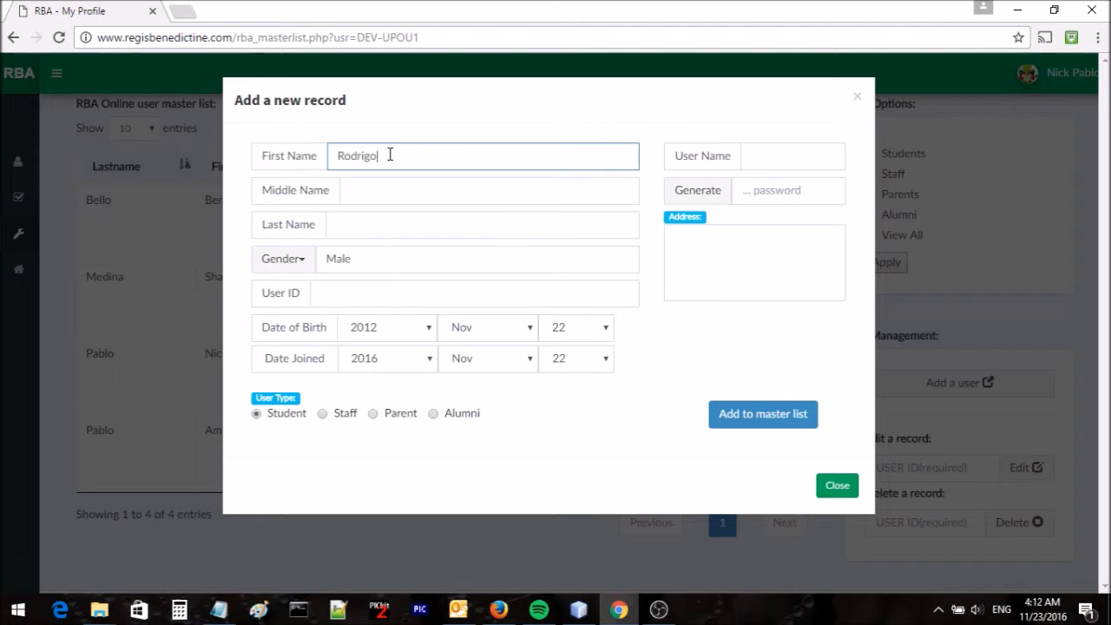
pyautogui.click(488, 190)
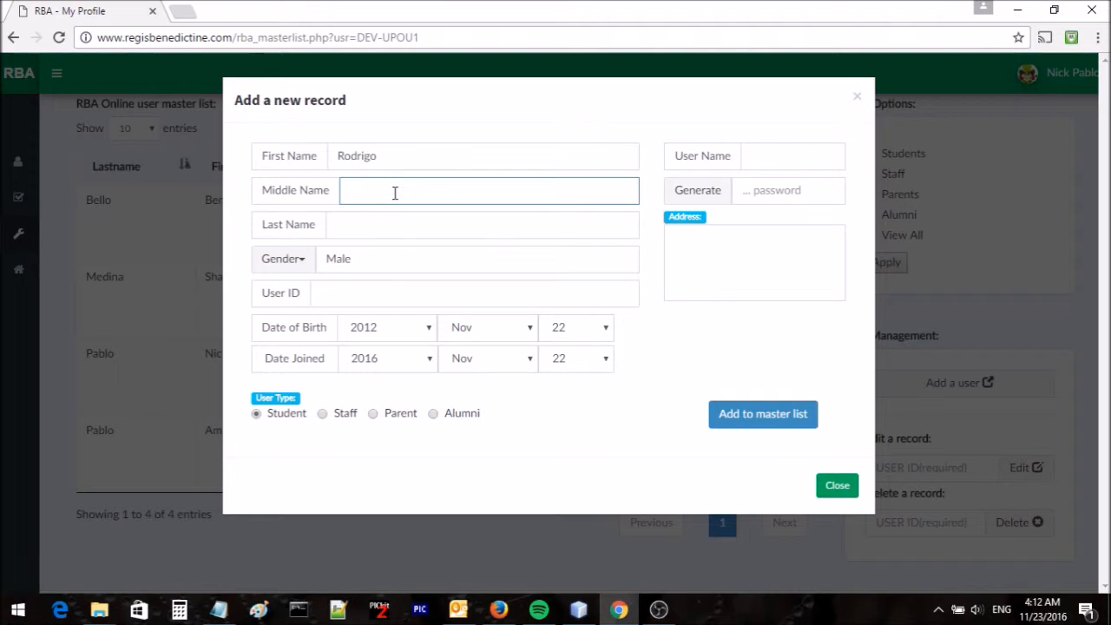
pyautogui.write('Duterte')
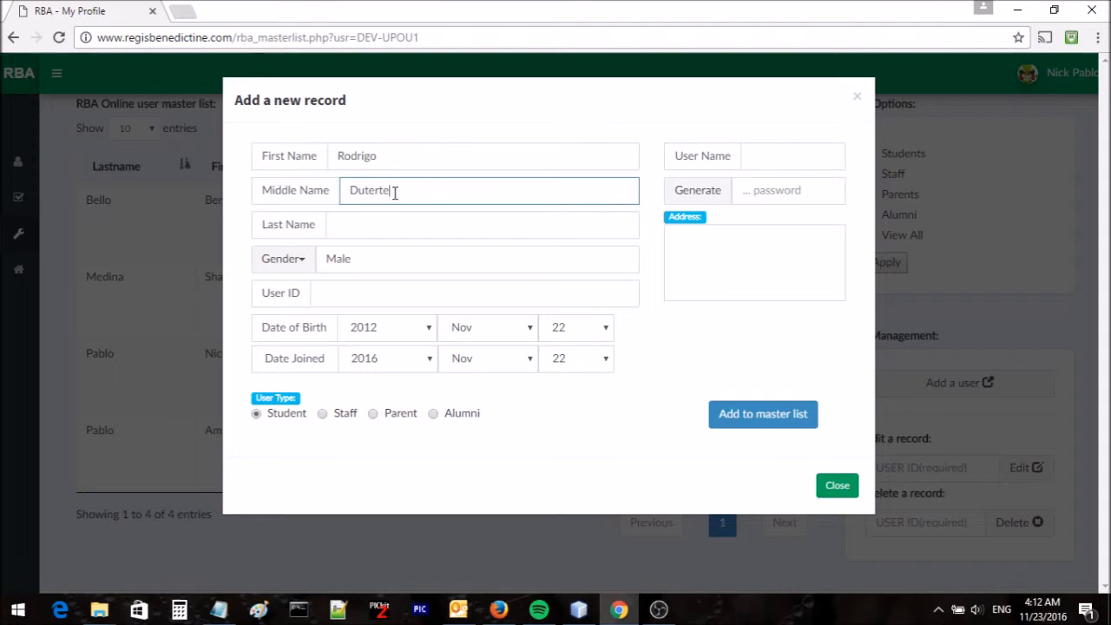
pyautogui.click(482, 224)
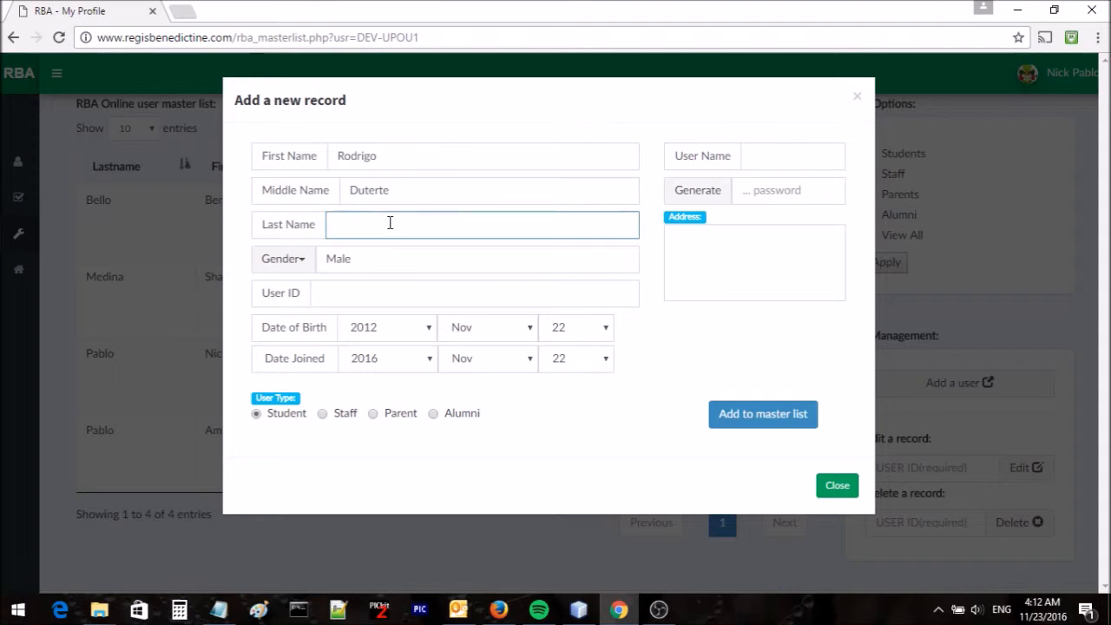
pyautogui.write('Aquino')
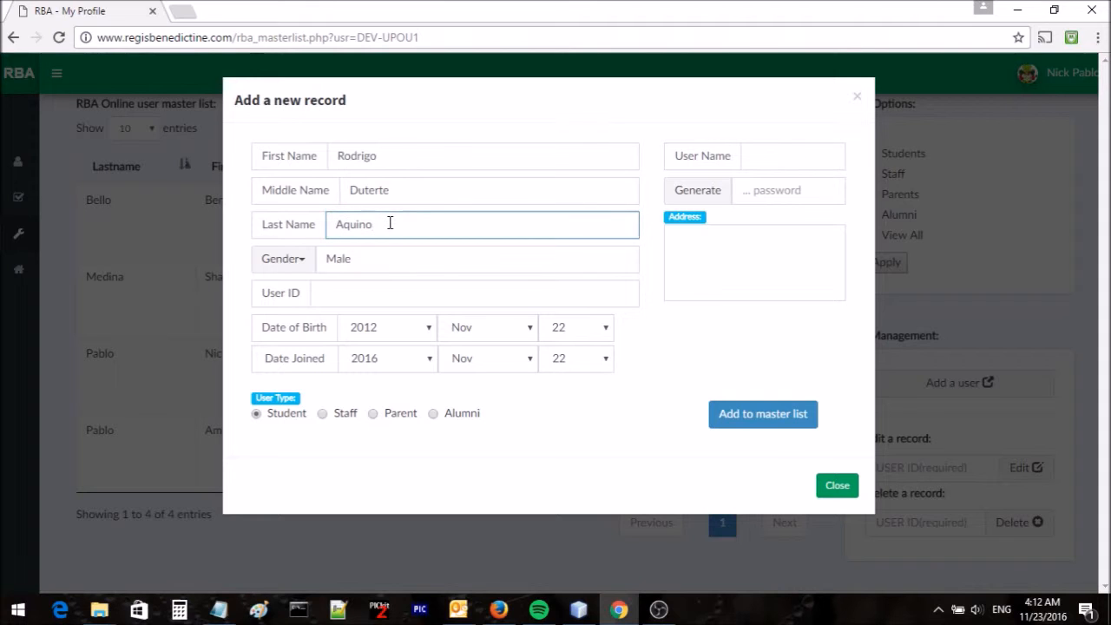
pyautogui.click(473, 292)
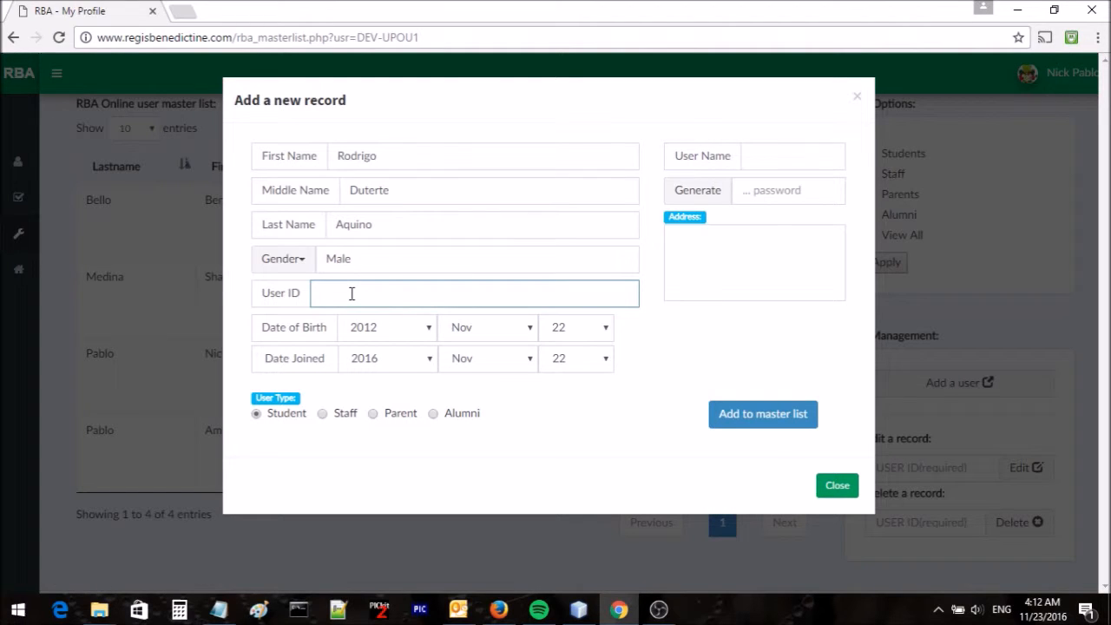
pyautogui.write('RBA-11')
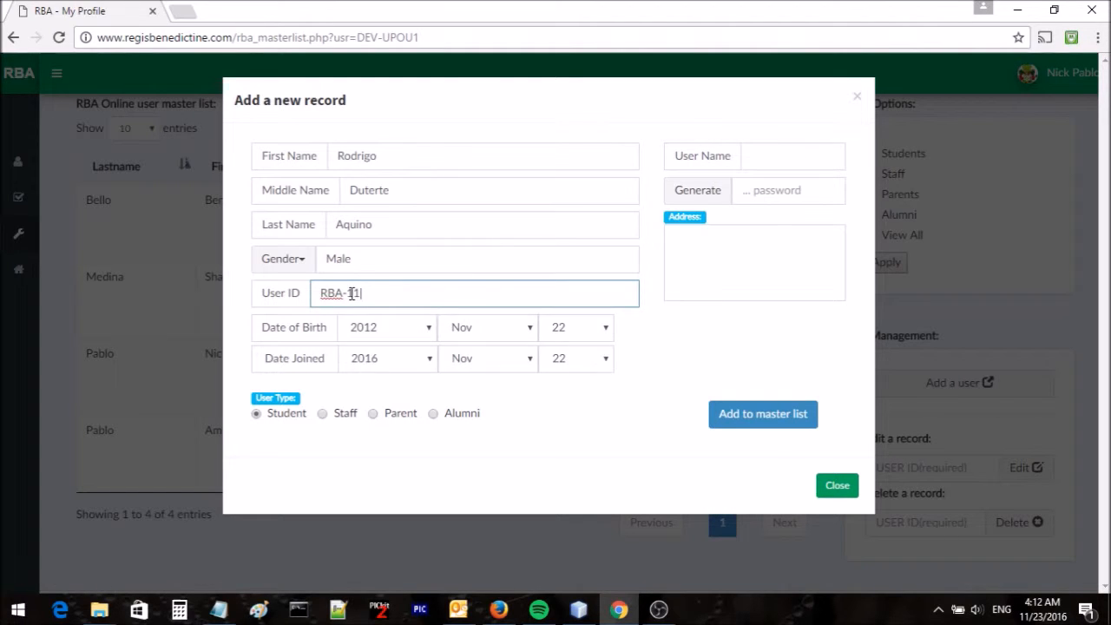
pyautogui.write('11')
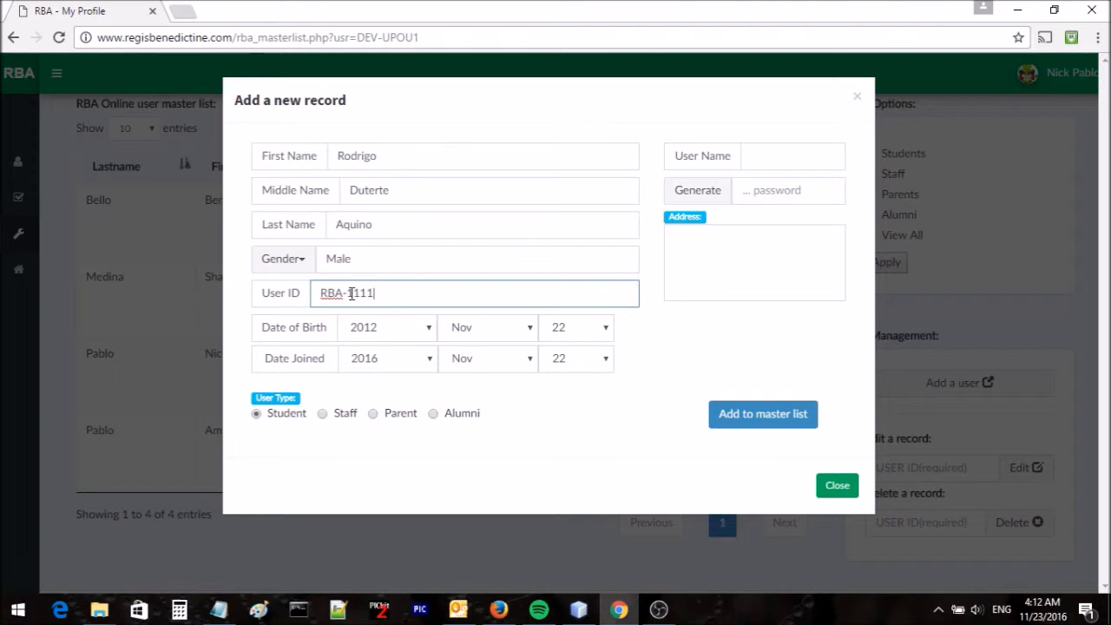
pyautogui.write('1')
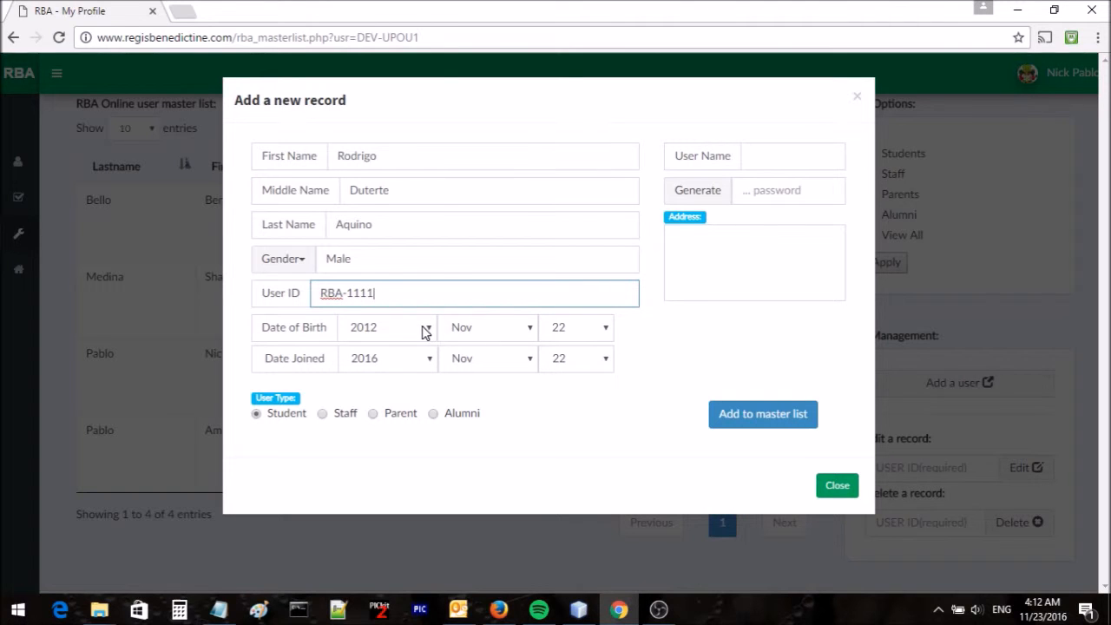
# Set birth year 1950, year joined 2006, and user type Parent.
pyautogui.click(426, 327)
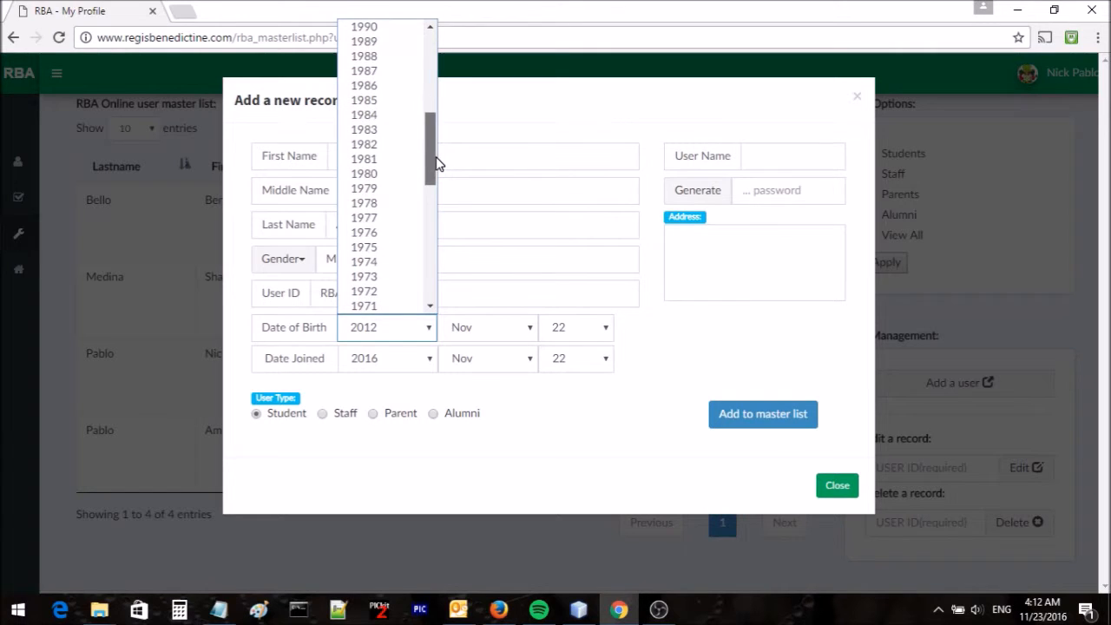
pyautogui.scroll(-3)
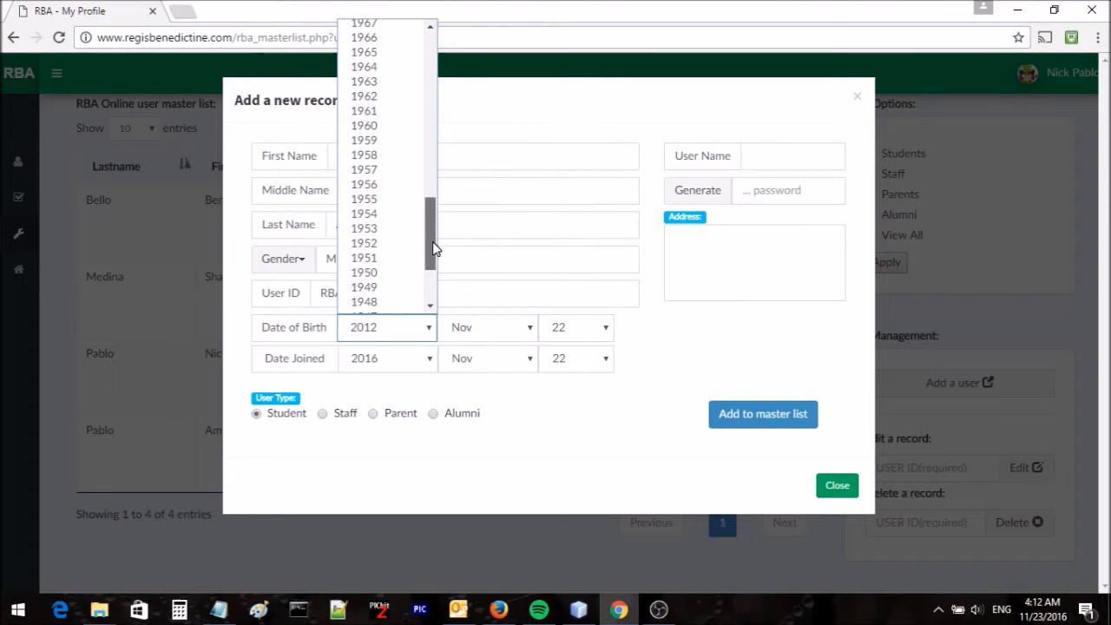
pyautogui.click(364, 272)
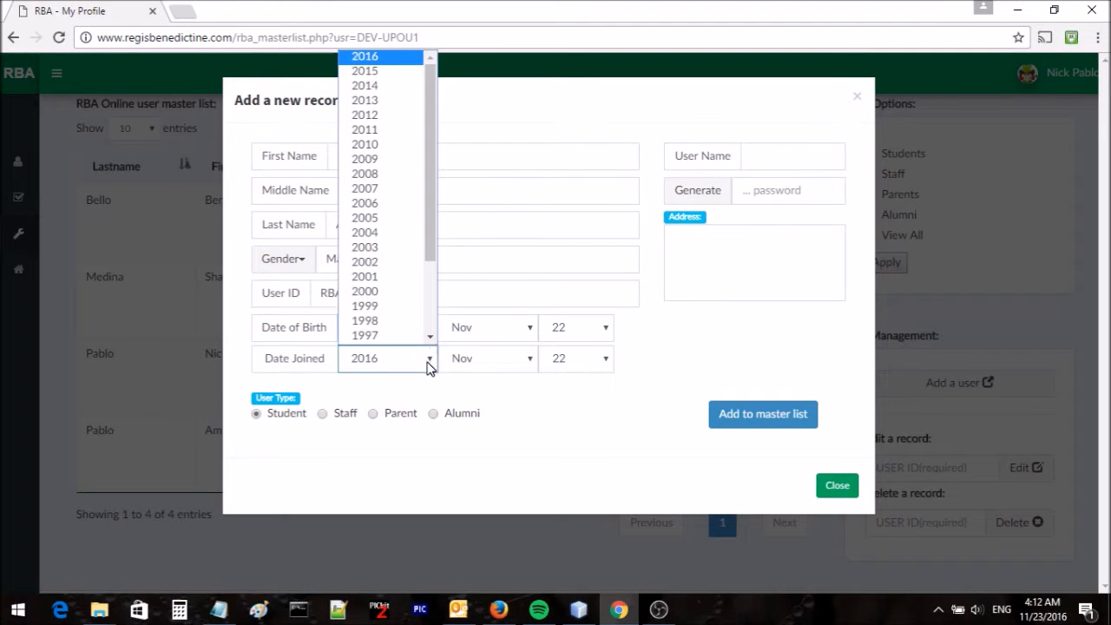
pyautogui.click(364, 203)
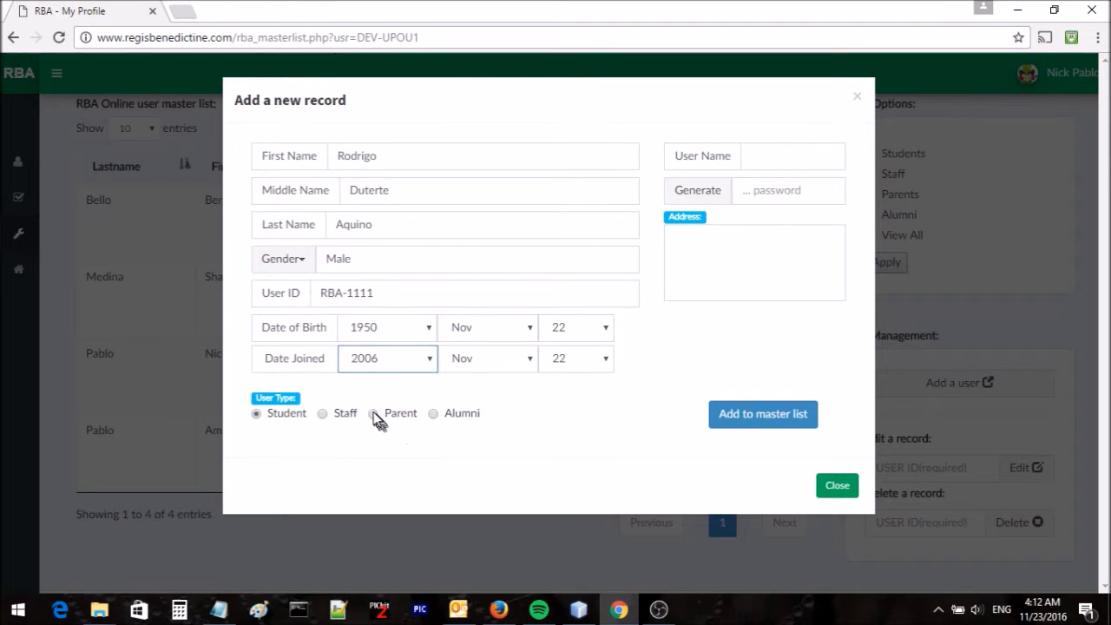
pyautogui.click(373, 413)
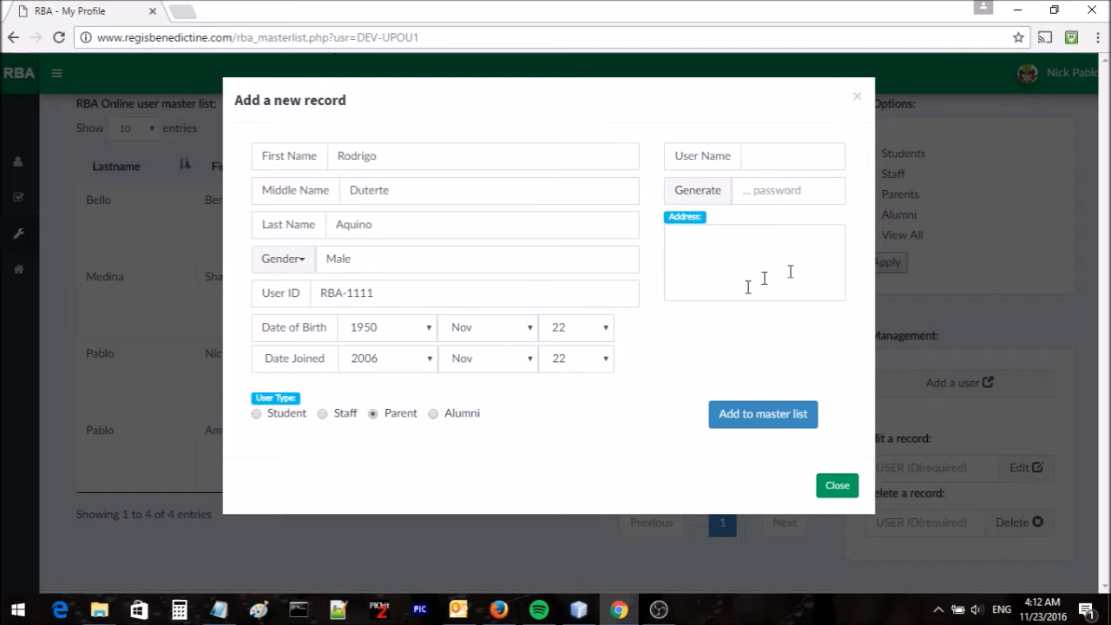
# Enter the user name 'digon' and begin typing the password.
pyautogui.click(792, 156)
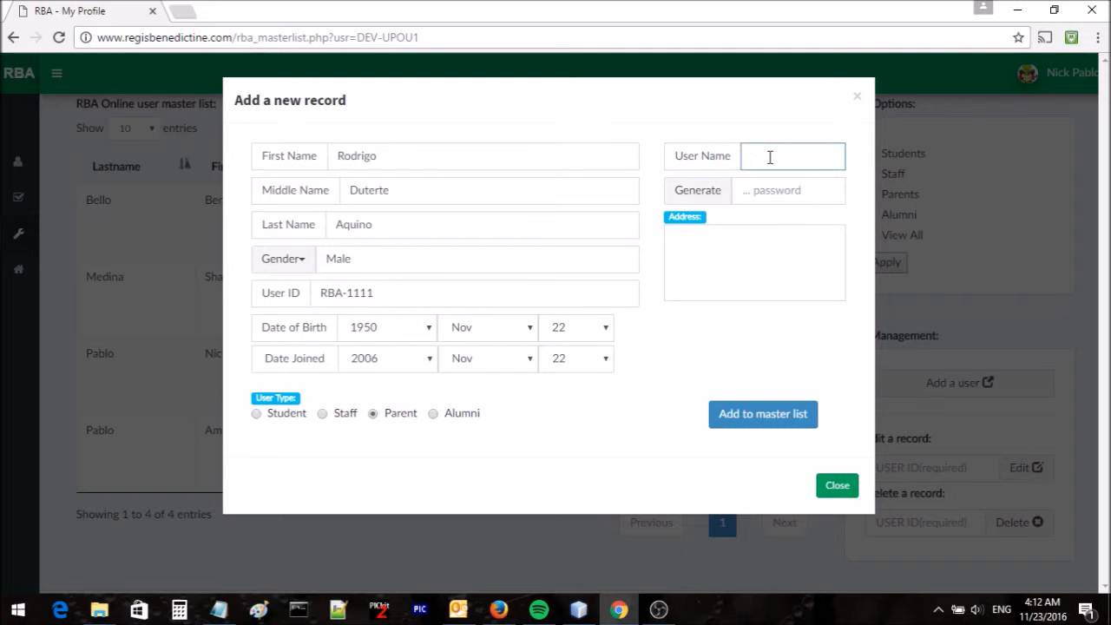
pyautogui.write('digong')
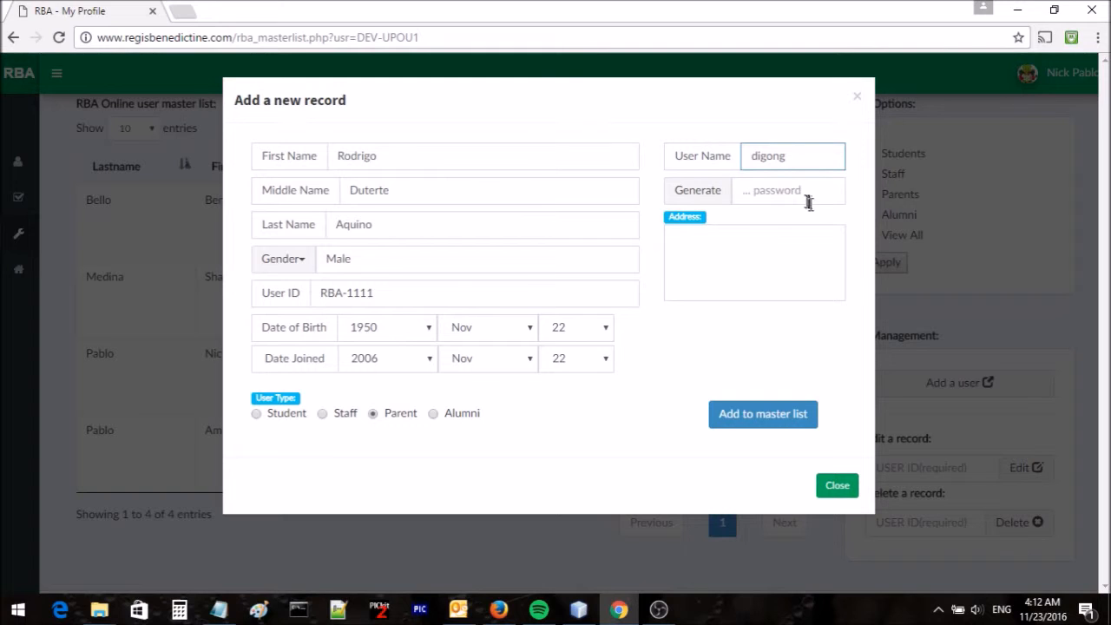
pyautogui.click(785, 190)
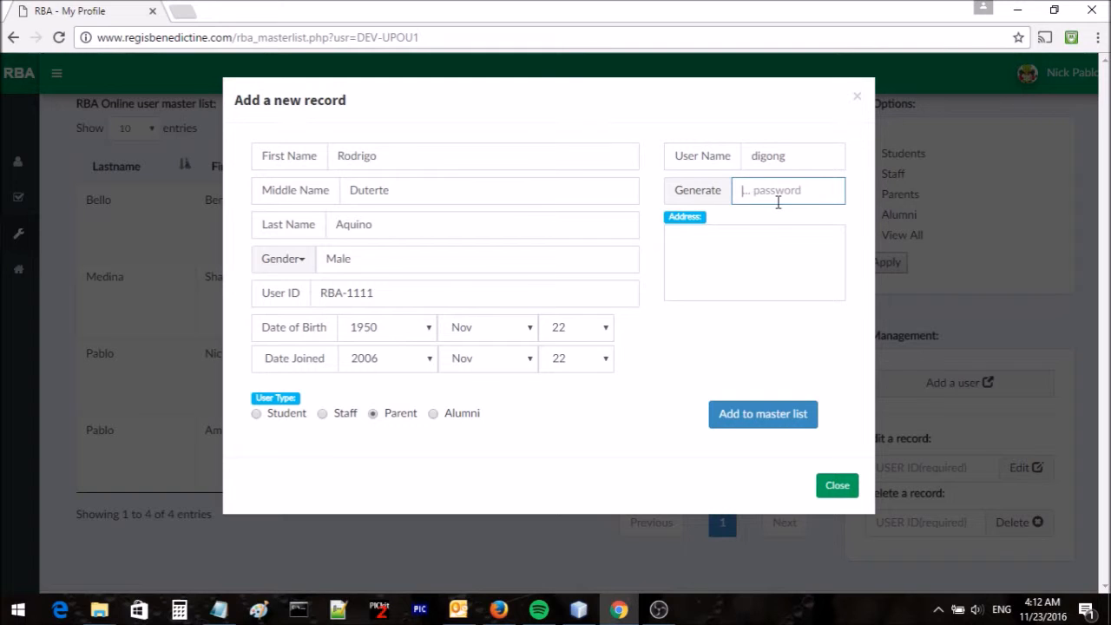
pyautogui.moveTo(815, 218)
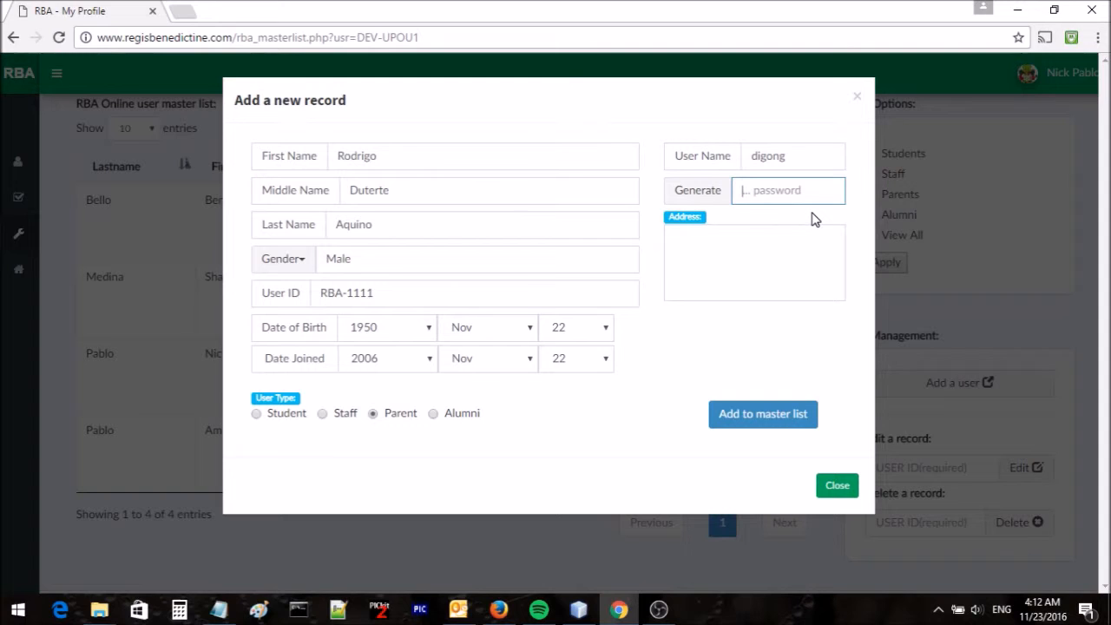
pyautogui.write('m')
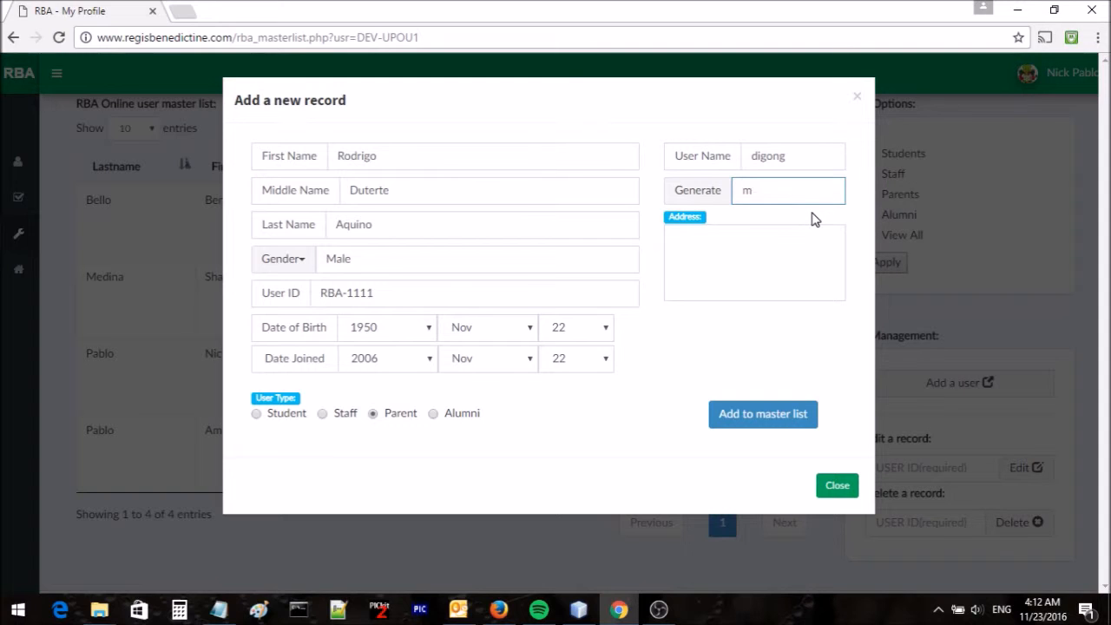